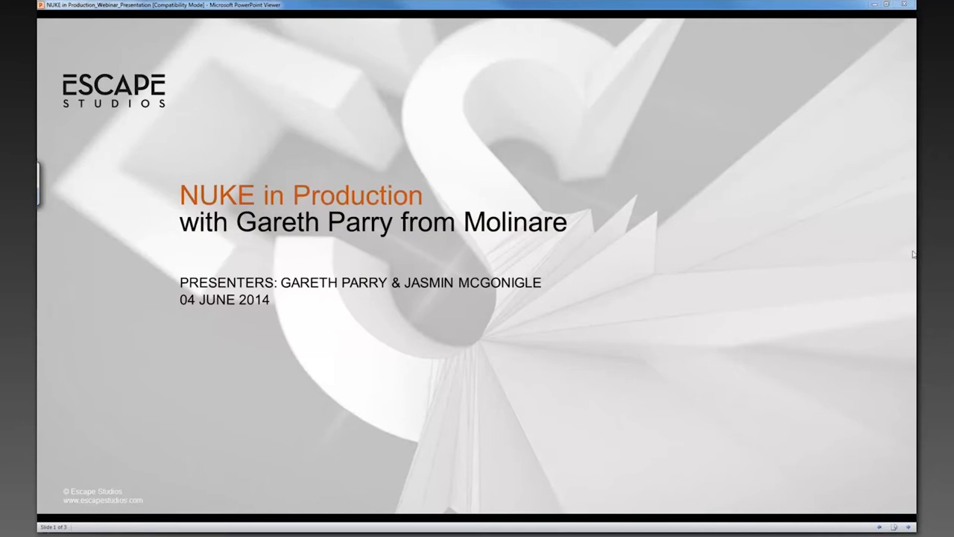
{"action": "mouse_move", "coordinate": [804, 376]}
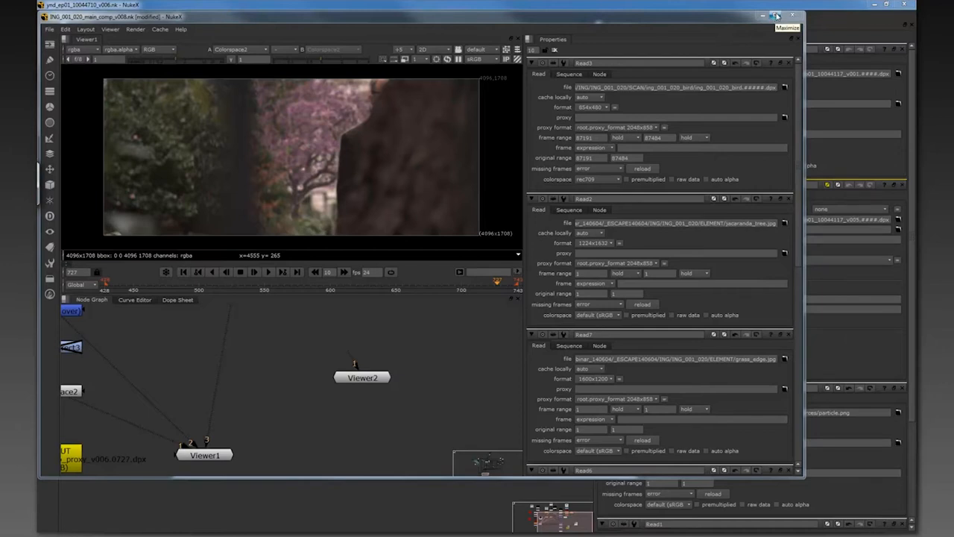
{"action": "mouse_move", "coordinate": [777, 16]}
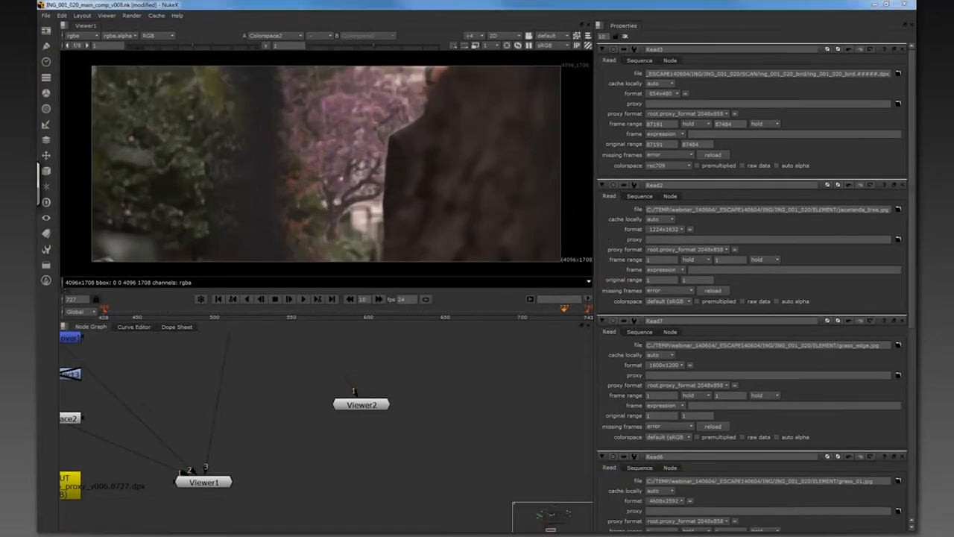
{"action": "mouse_move", "coordinate": [367, 368]}
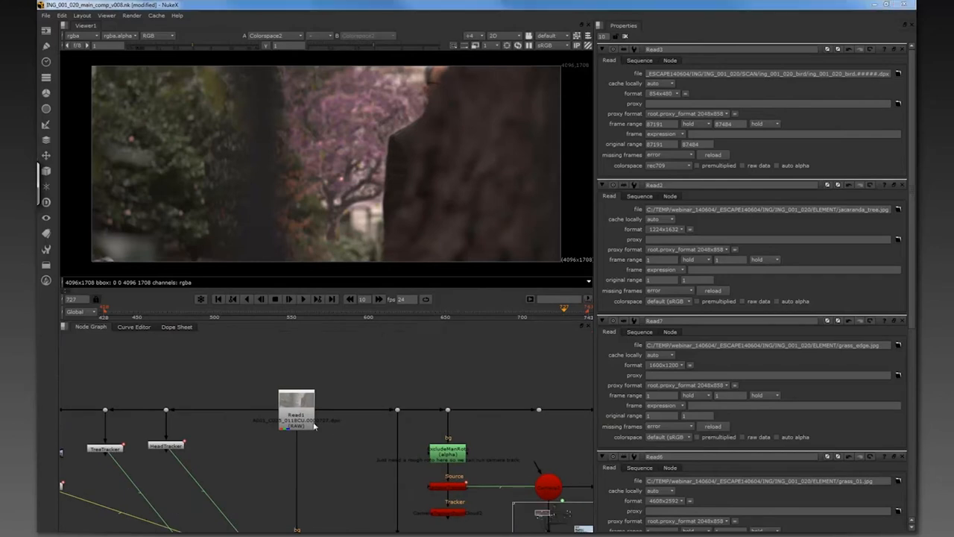
Select the Read1 park plate node and open its read settings.
{"action": "left_click", "coordinate": [297, 414]}
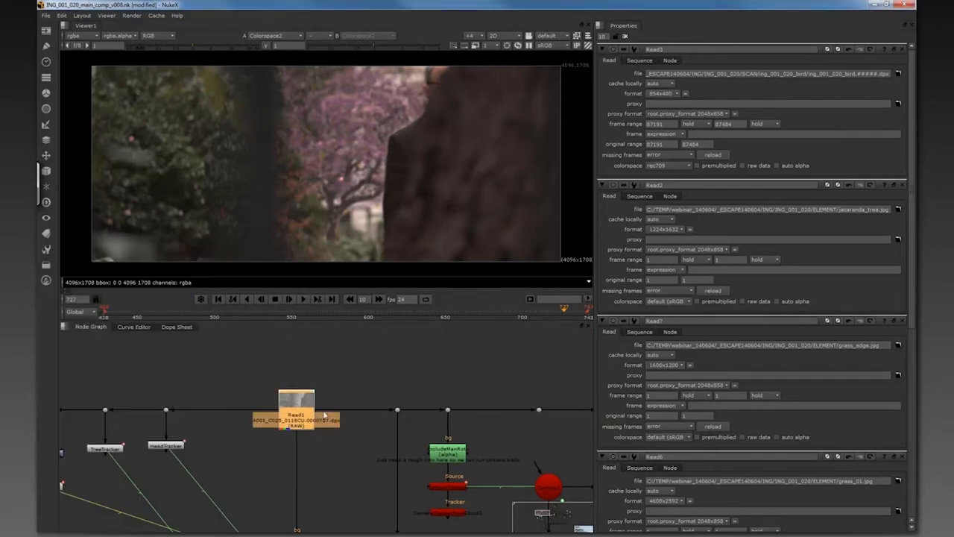
{"action": "mouse_move", "coordinate": [327, 376]}
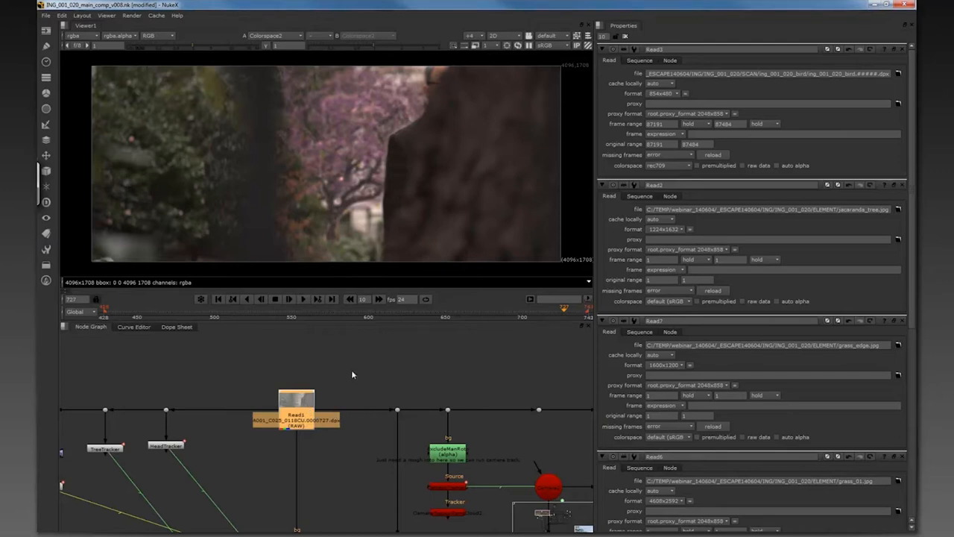
{"action": "left_click", "coordinate": [296, 414]}
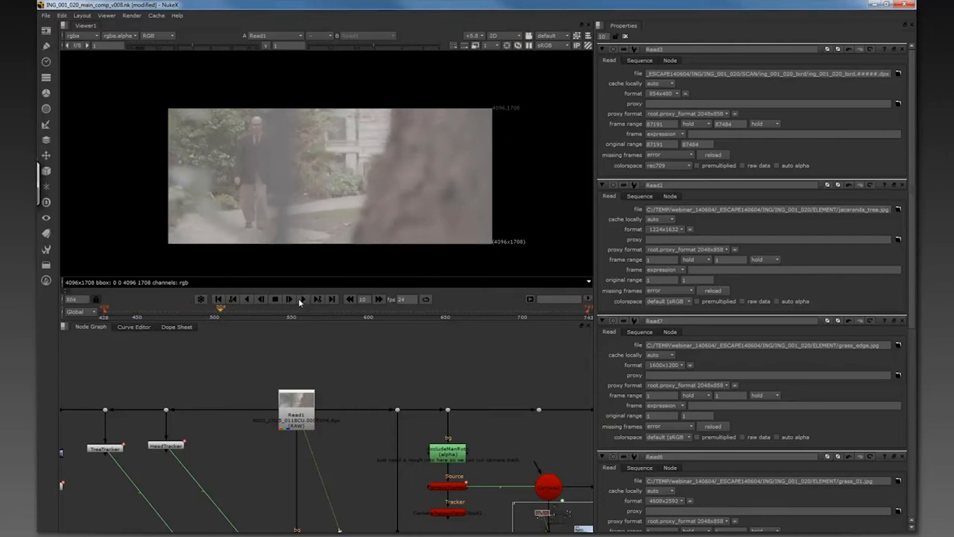
{"action": "left_click", "coordinate": [296, 408]}
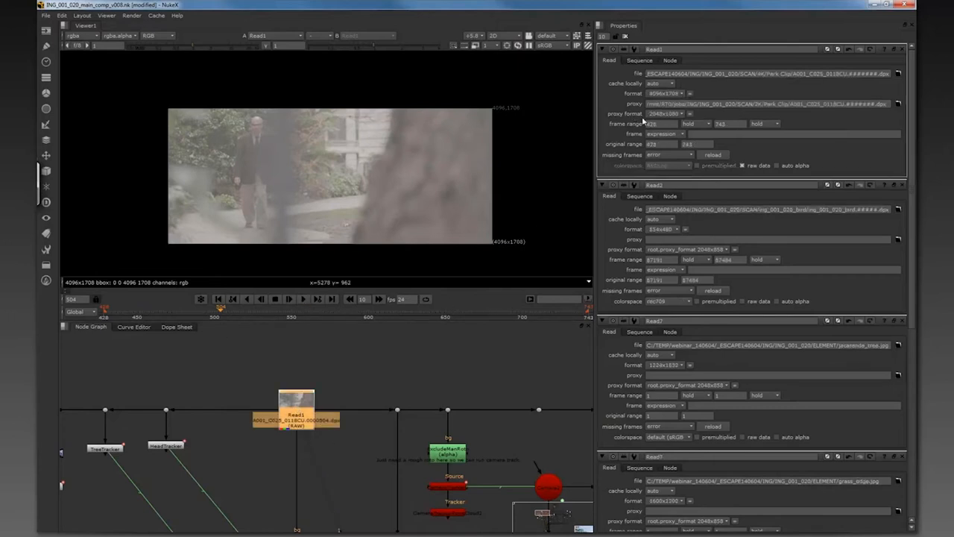
{"action": "mouse_move", "coordinate": [721, 102]}
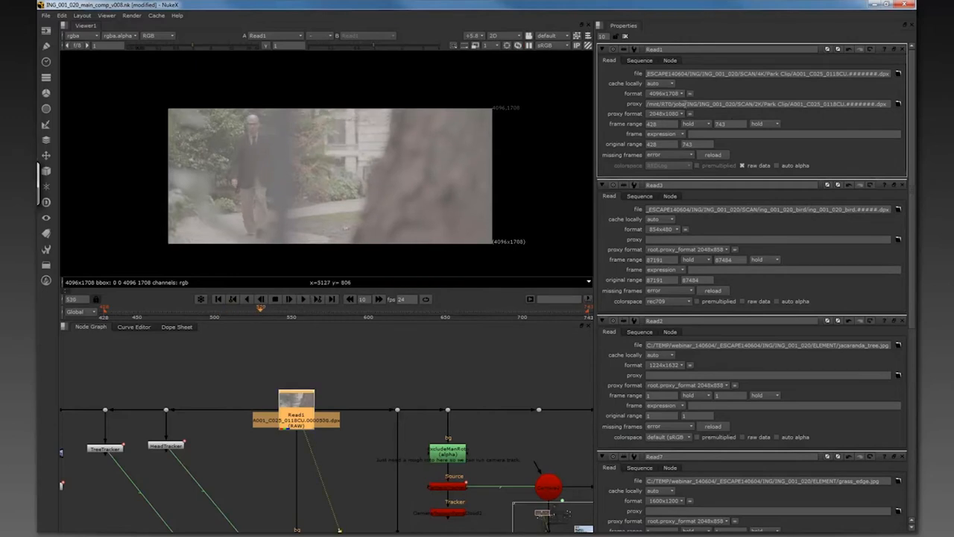
Enable proxy resolution and play through the walking-man plate footage.
{"action": "left_click", "coordinate": [745, 104]}
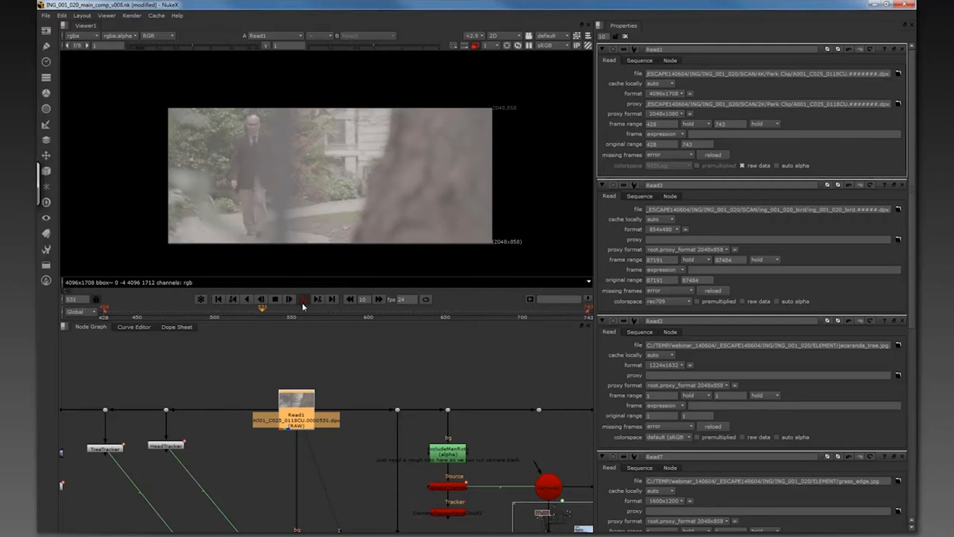
{"action": "left_click", "coordinate": [288, 299]}
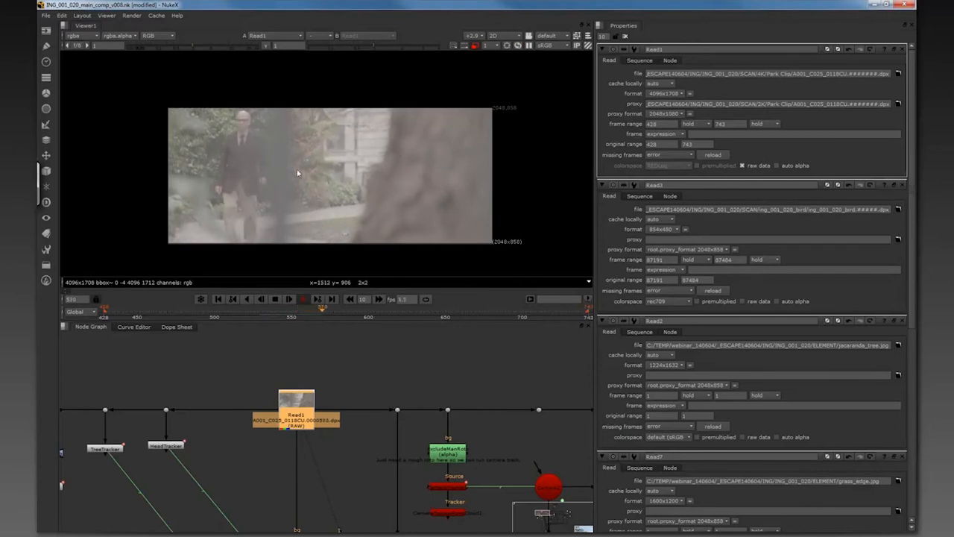
{"action": "left_click", "coordinate": [288, 299]}
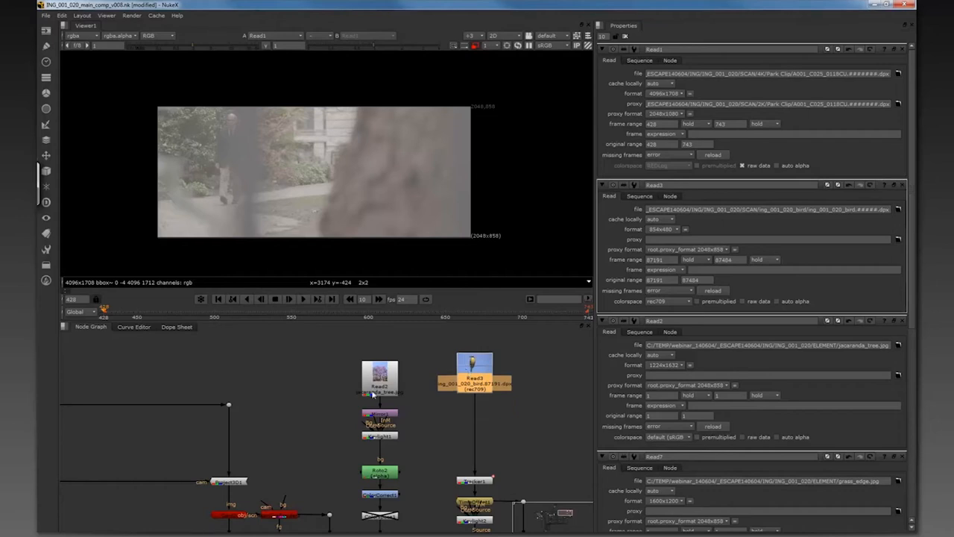
{"action": "mouse_move", "coordinate": [449, 322]}
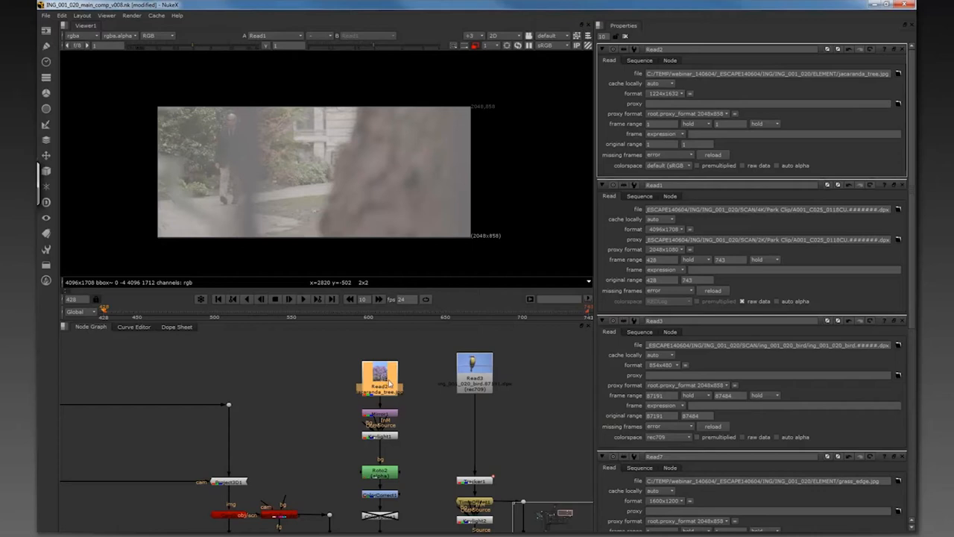
Select the jacaranda tree's Read2 node, then the bird element's Read3 node.
{"action": "left_click", "coordinate": [379, 376]}
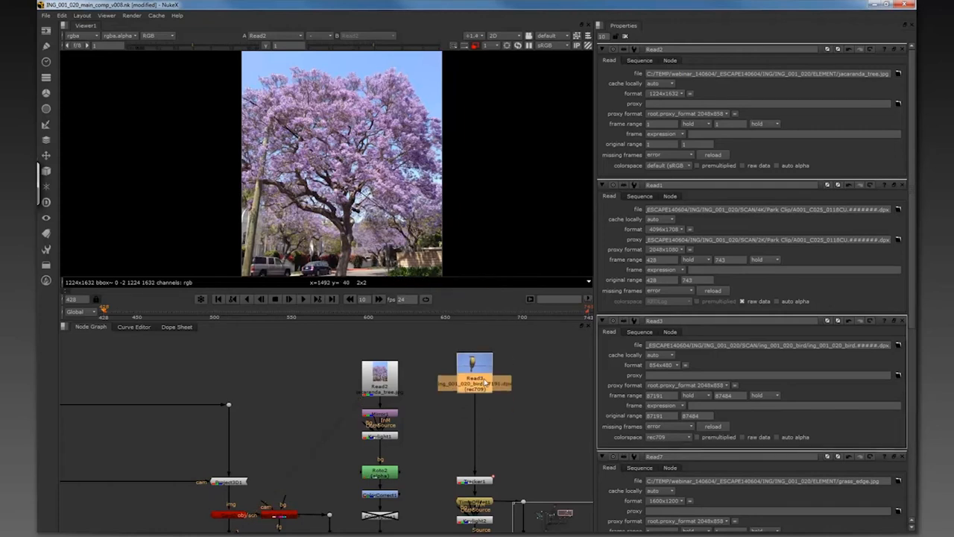
{"action": "left_click", "coordinate": [474, 377]}
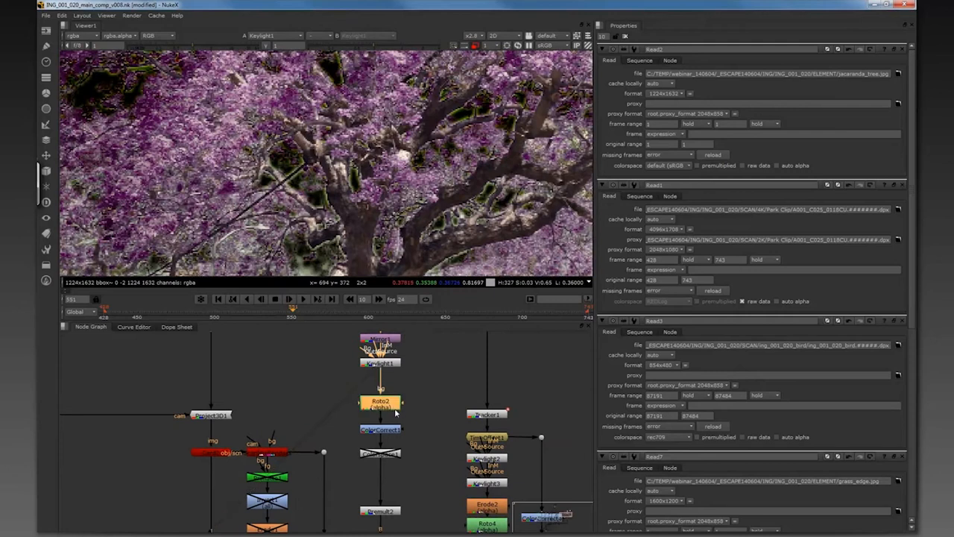
Open ColorCorrect1 under Roto2 to show the faded purple tree and its gain/offset settings.
{"action": "left_click", "coordinate": [380, 403]}
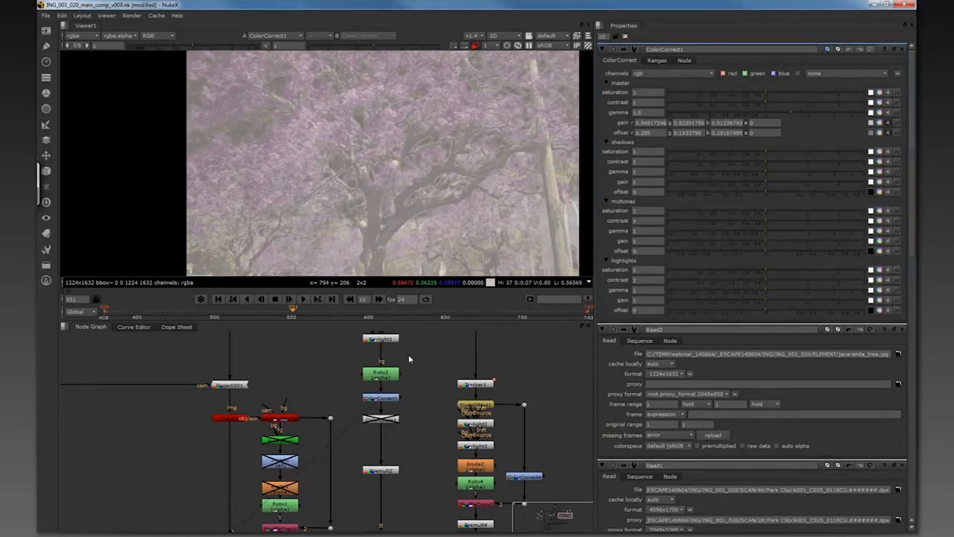
{"action": "mouse_move", "coordinate": [408, 157]}
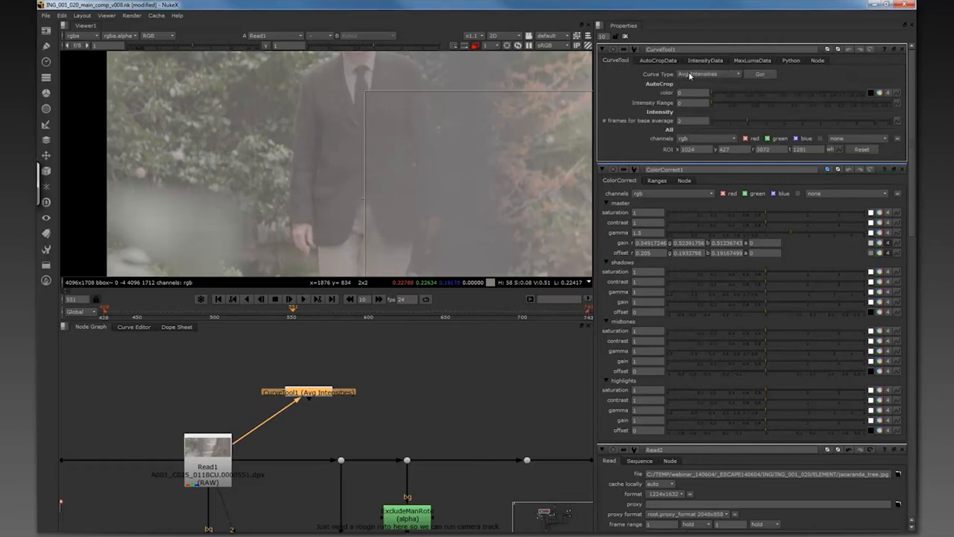
Run CurveTool1 in Max Luma Pixel mode over the frame range and check the results.
{"action": "left_click", "coordinate": [708, 74]}
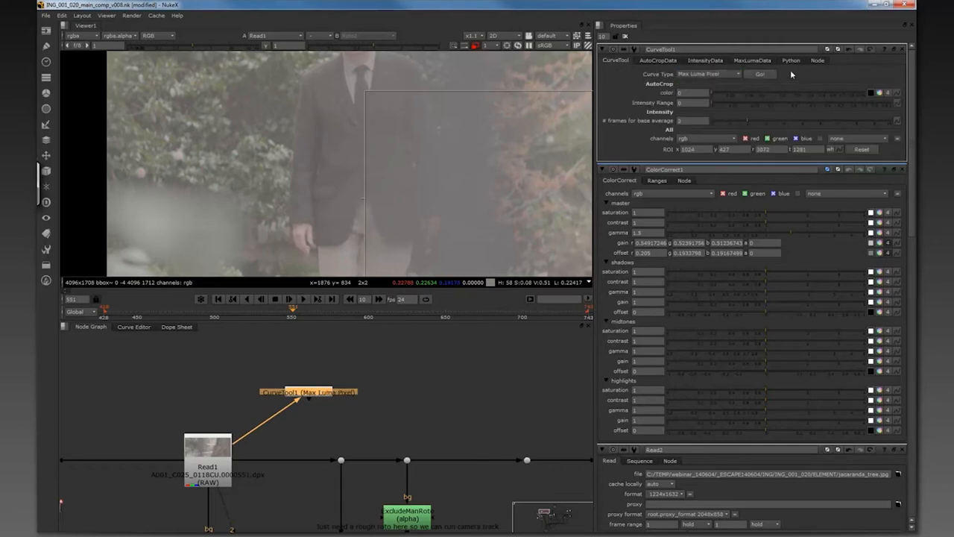
{"action": "left_click", "coordinate": [760, 73]}
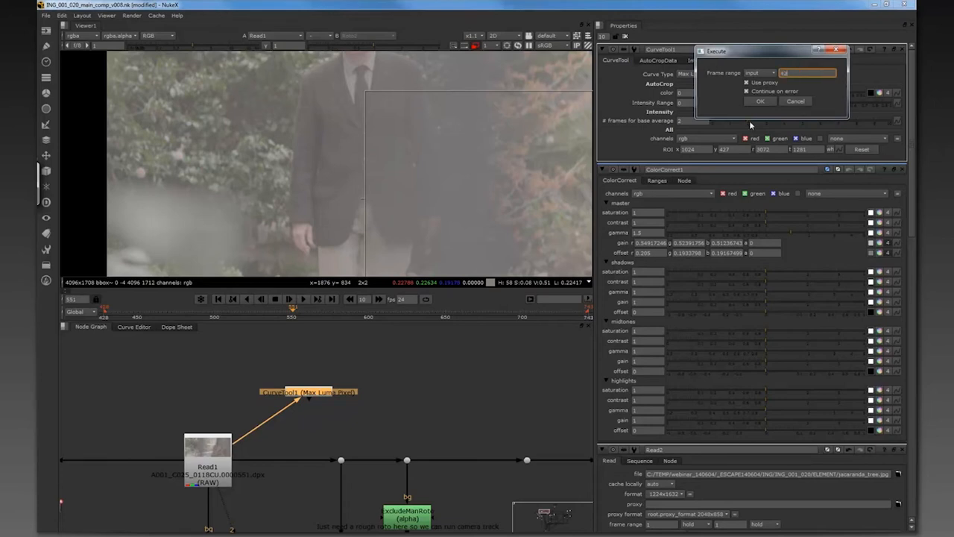
{"action": "left_click", "coordinate": [795, 101]}
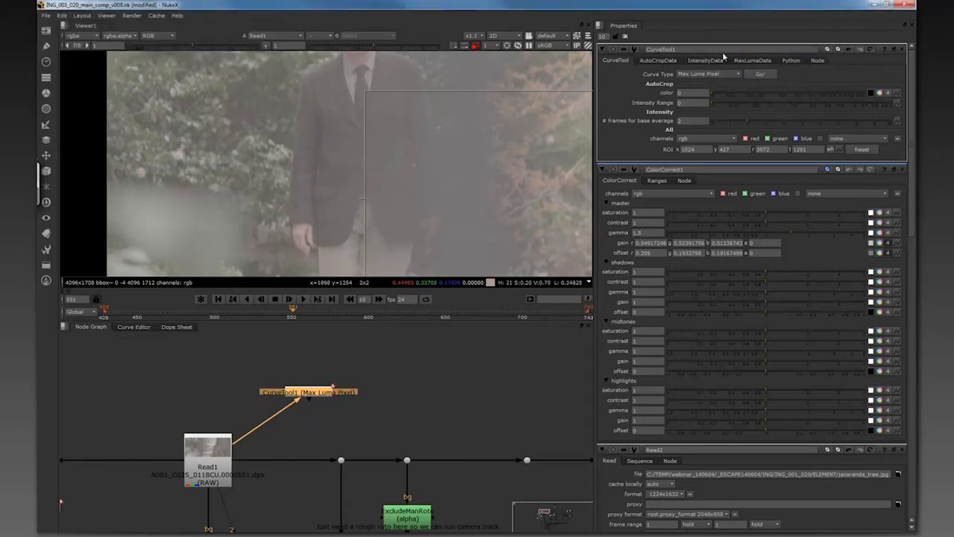
{"action": "left_click", "coordinate": [751, 61]}
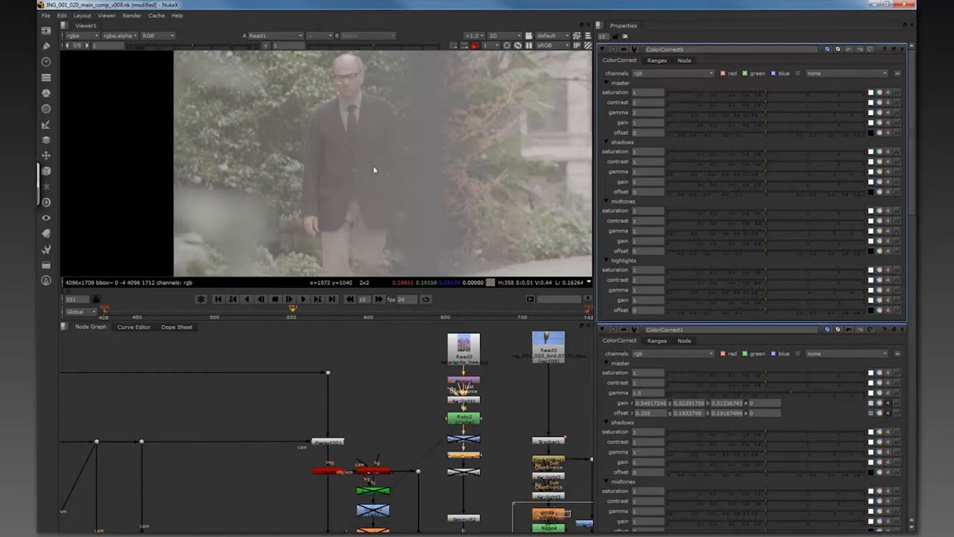
{"action": "mouse_move", "coordinate": [350, 88]}
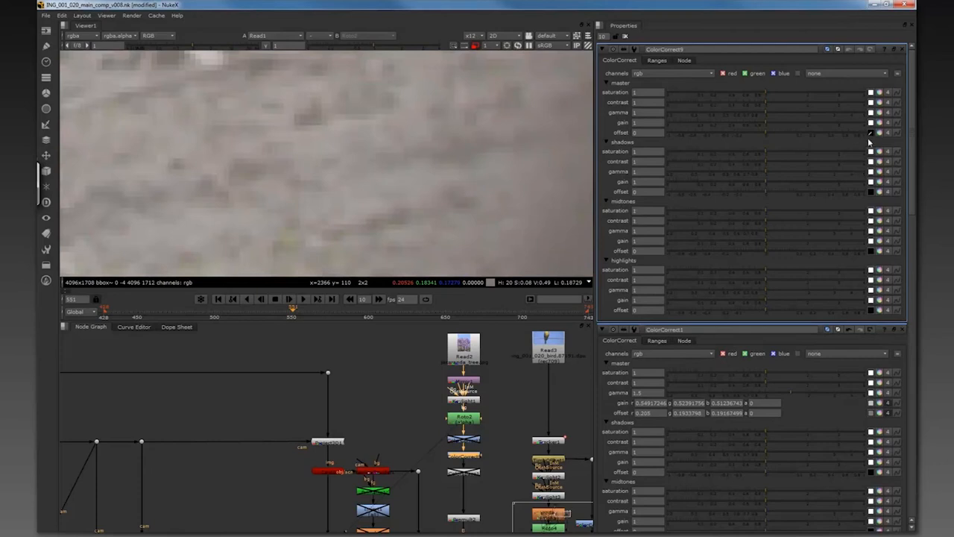
{"action": "mouse_move", "coordinate": [403, 223]}
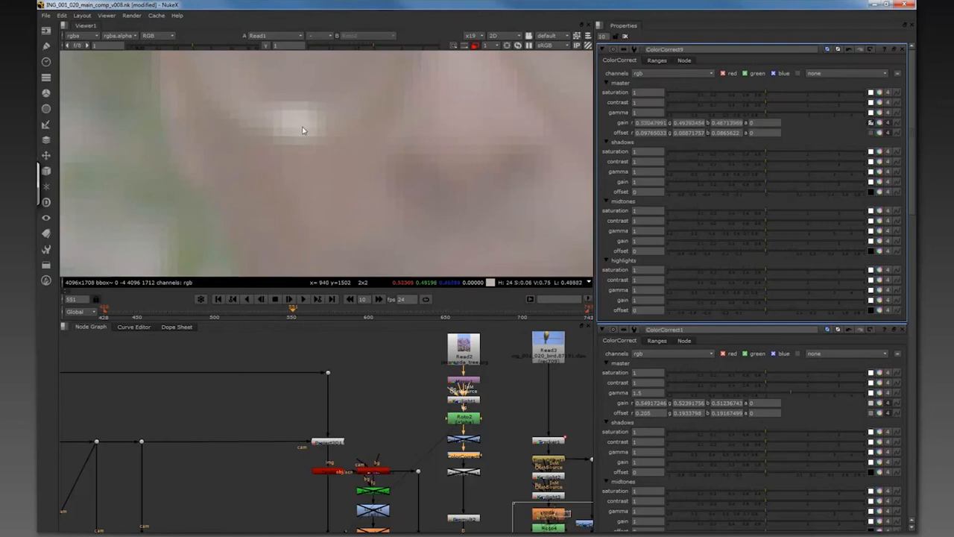
{"action": "mouse_move", "coordinate": [862, 129]}
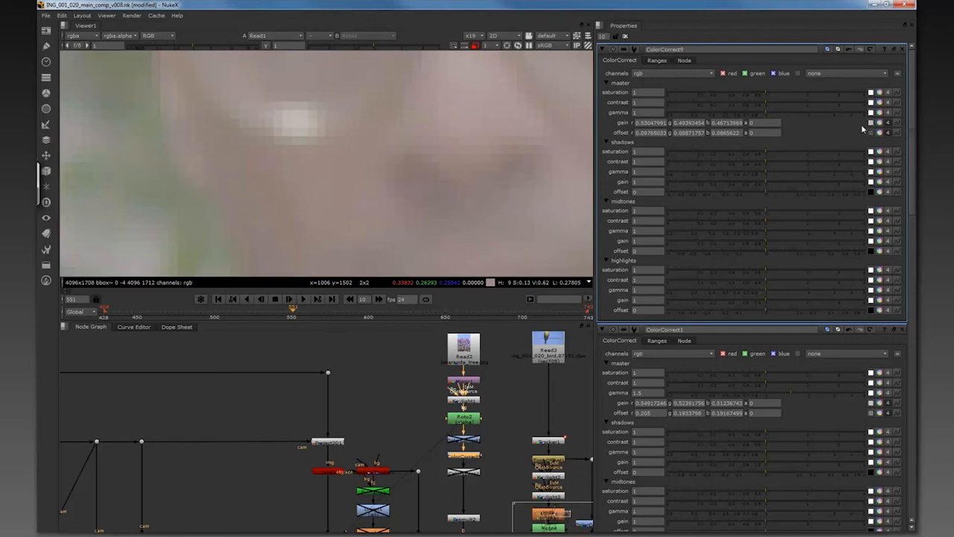
{"action": "mouse_move", "coordinate": [509, 401]}
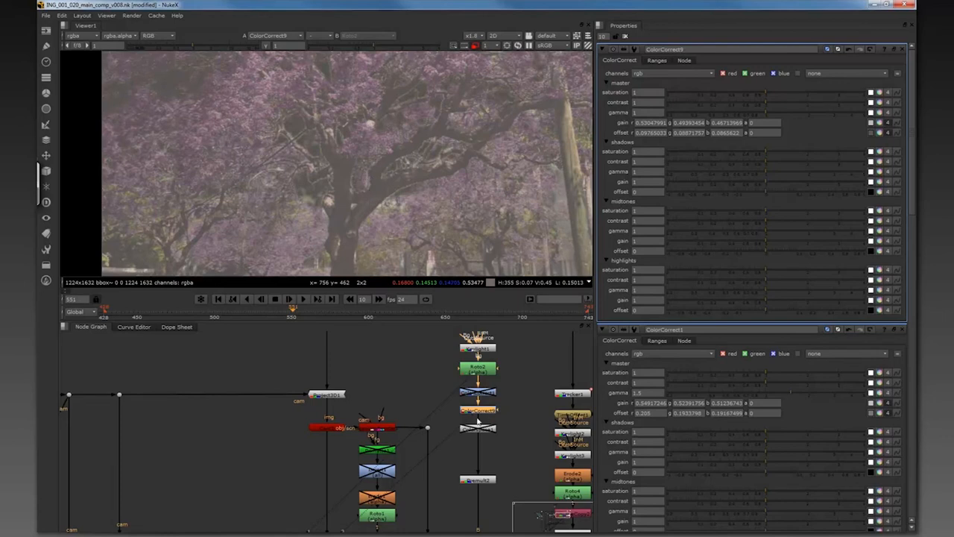
{"action": "mouse_move", "coordinate": [886, 125]}
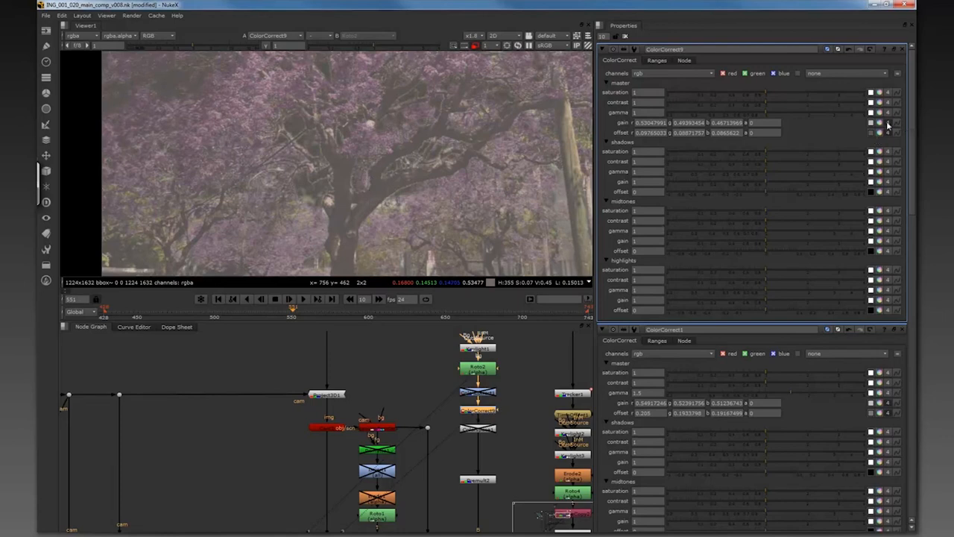
Adjust ColorCorrect9's gain swatch to about 0.5, 0.47, 0.44 RGB.
{"action": "left_click", "coordinate": [870, 122]}
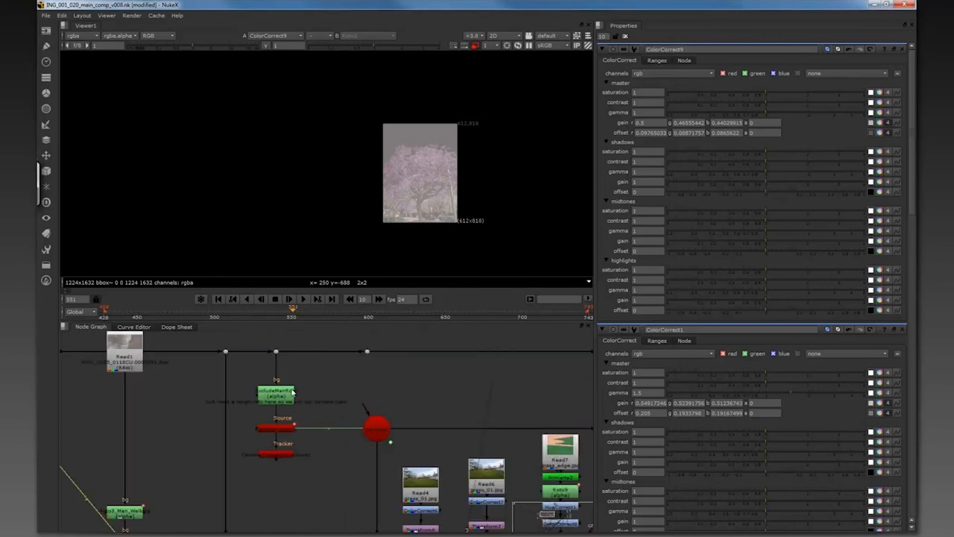
{"action": "mouse_move", "coordinate": [285, 403]}
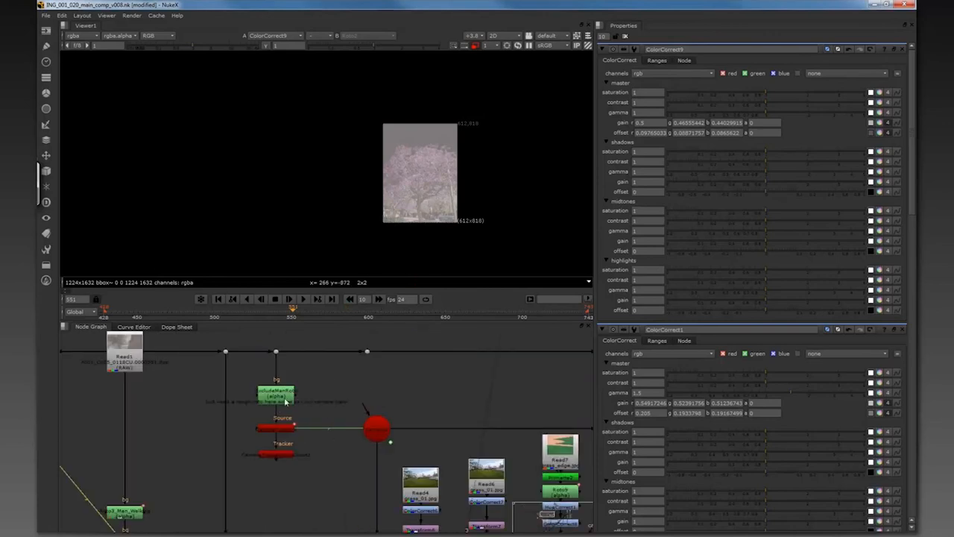
View the plate through ExcludeManRoto and open its settings.
{"action": "left_click", "coordinate": [276, 398]}
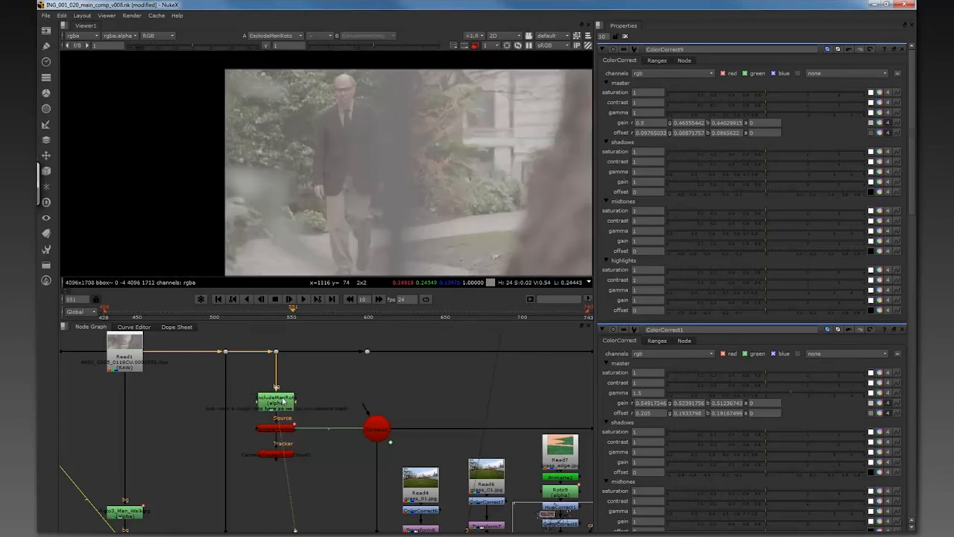
{"action": "left_click", "coordinate": [275, 400]}
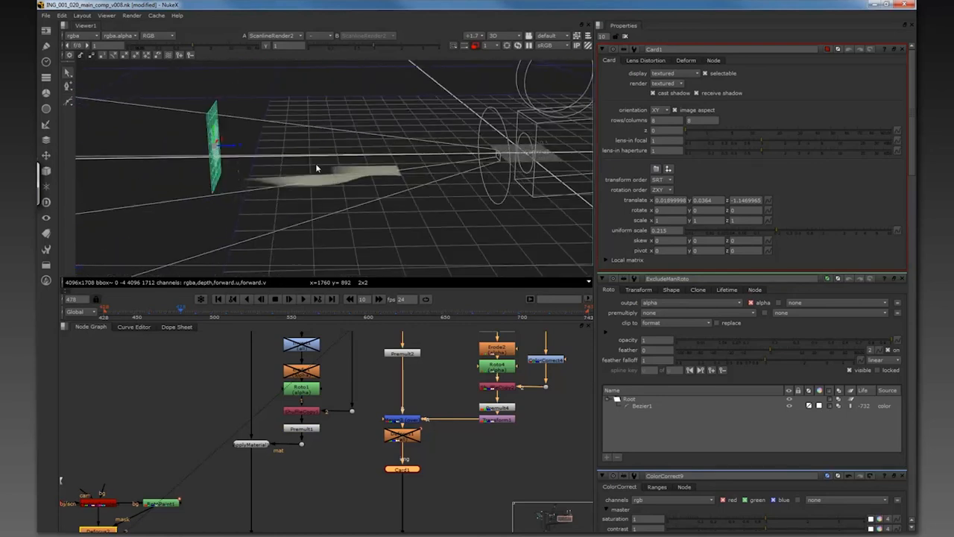
Orbit the 3D view around Card1 and the tracked point geometry.
{"action": "left_click_drag", "start_coordinate": [316, 168], "coordinate": [477, 238]}
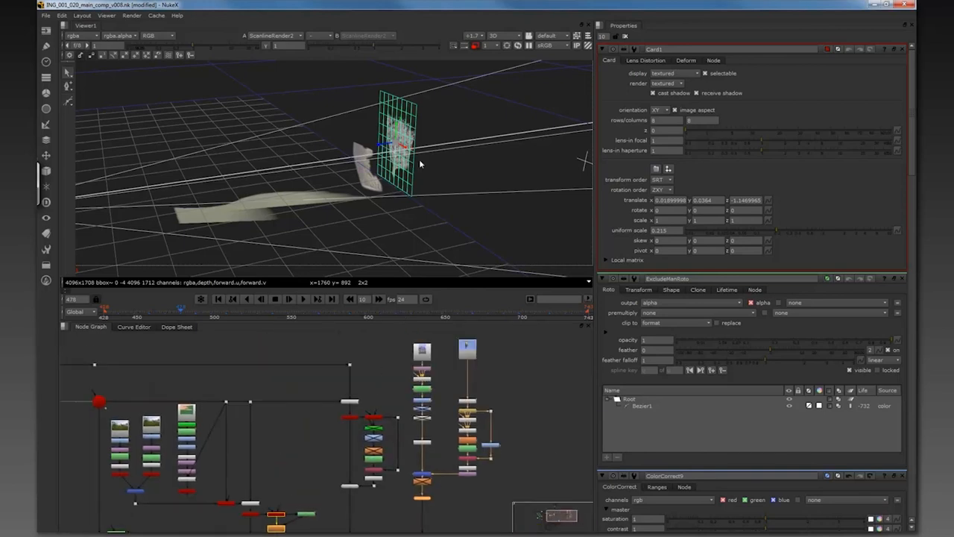
{"action": "left_click_drag", "start_coordinate": [418, 164], "coordinate": [358, 149]}
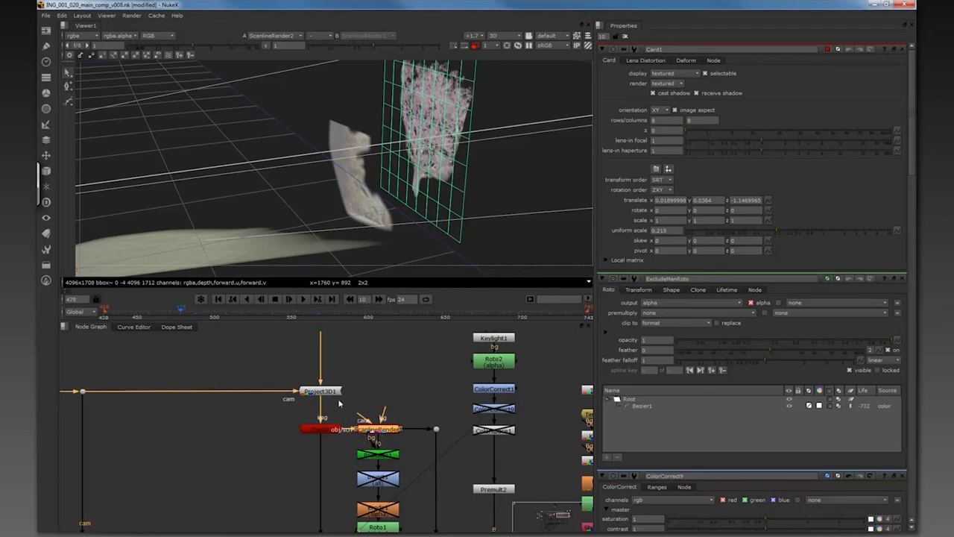
{"action": "mouse_move", "coordinate": [383, 184]}
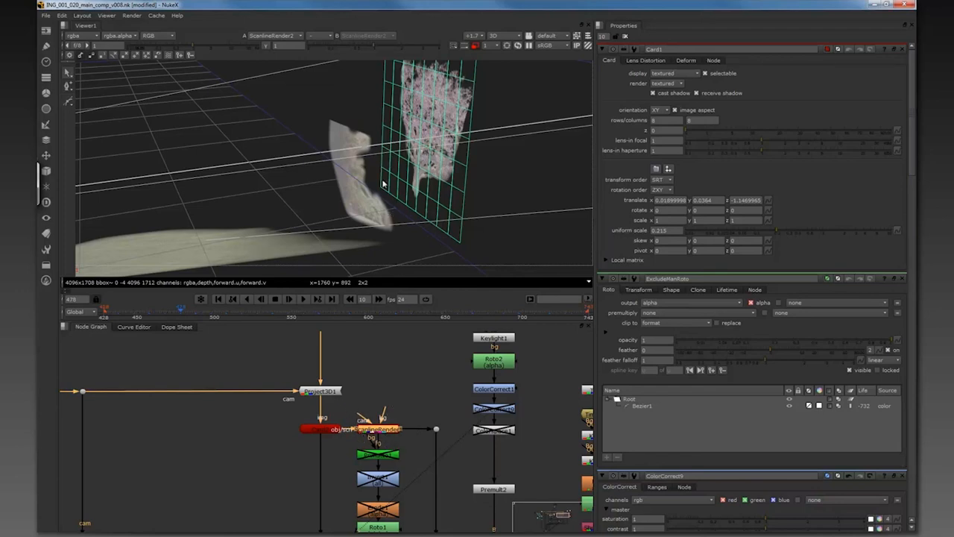